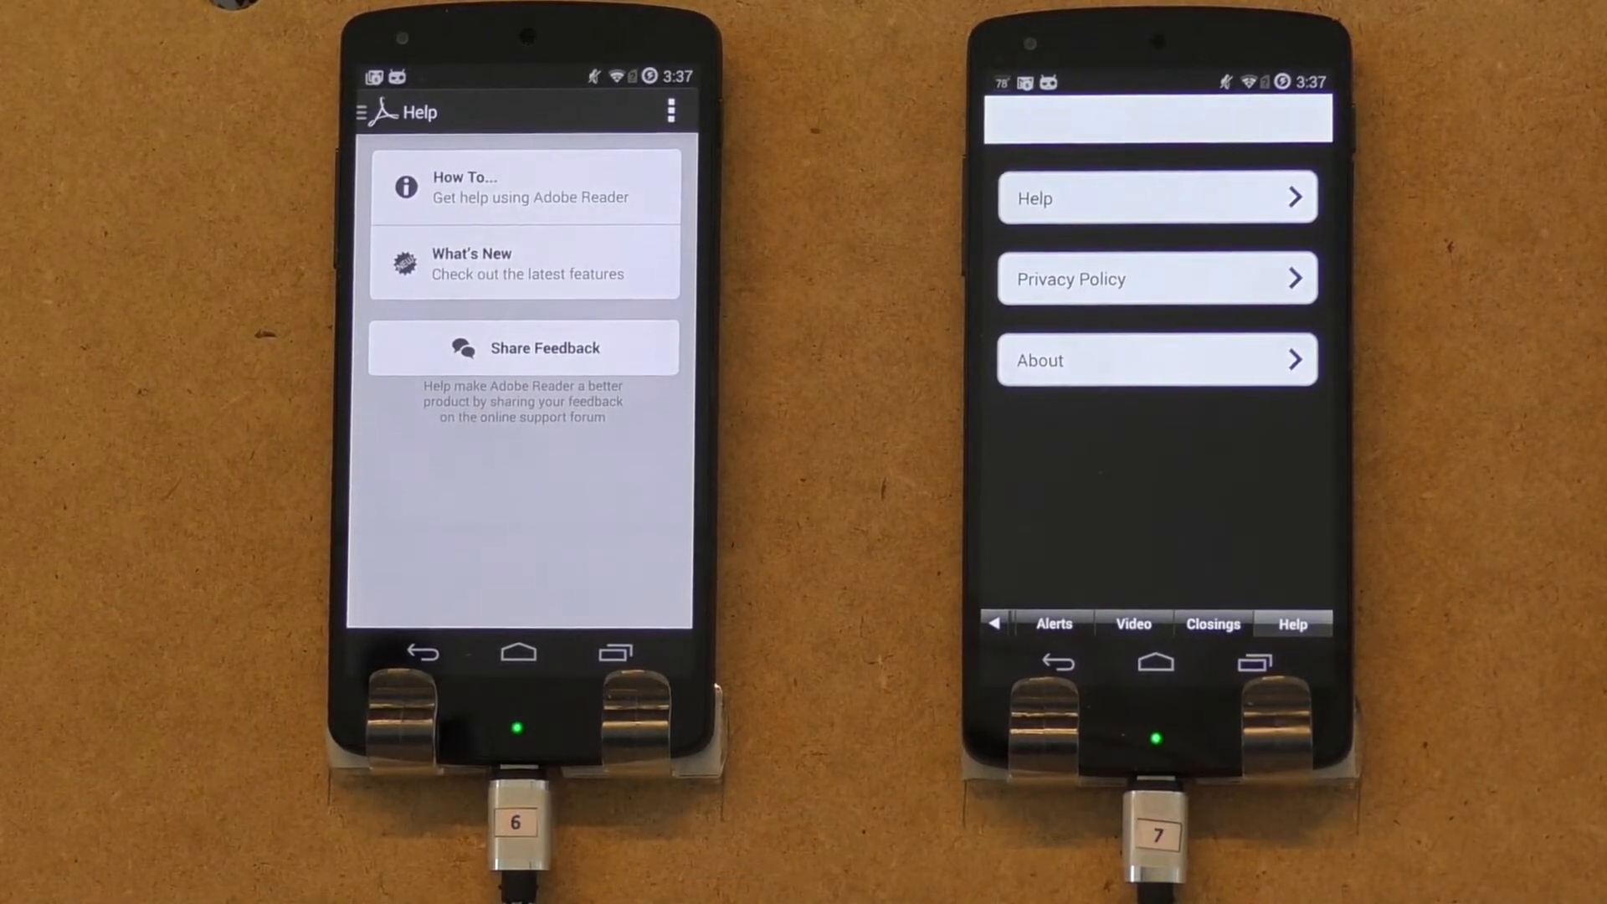
Open the news app's Blog section so its list of blog entries starts loading.
left_click(1157, 198)
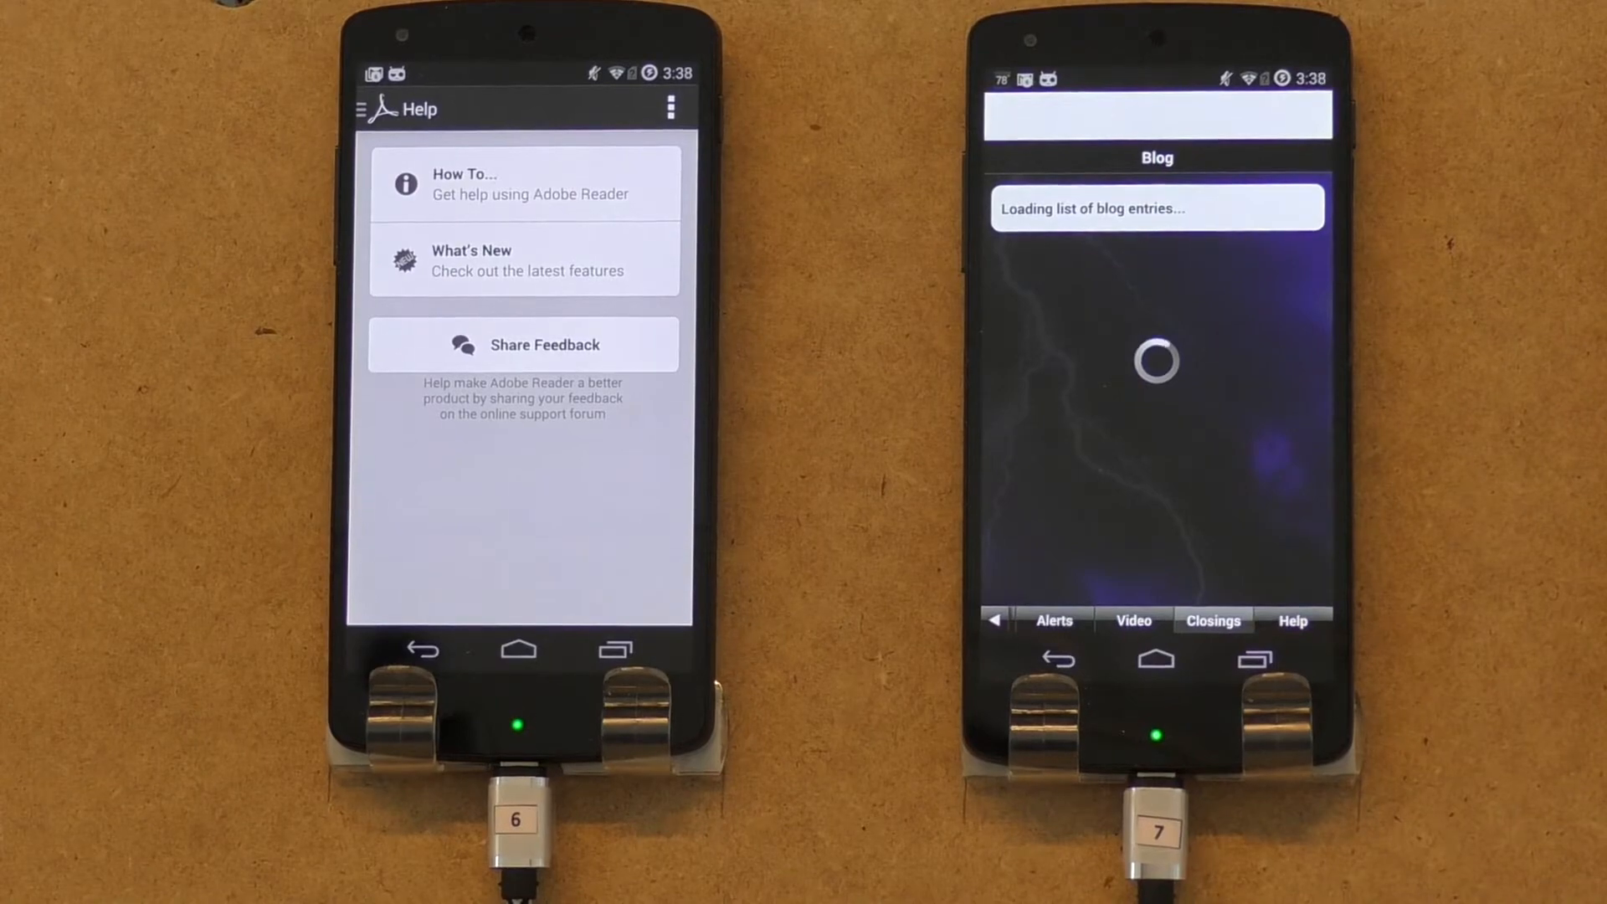